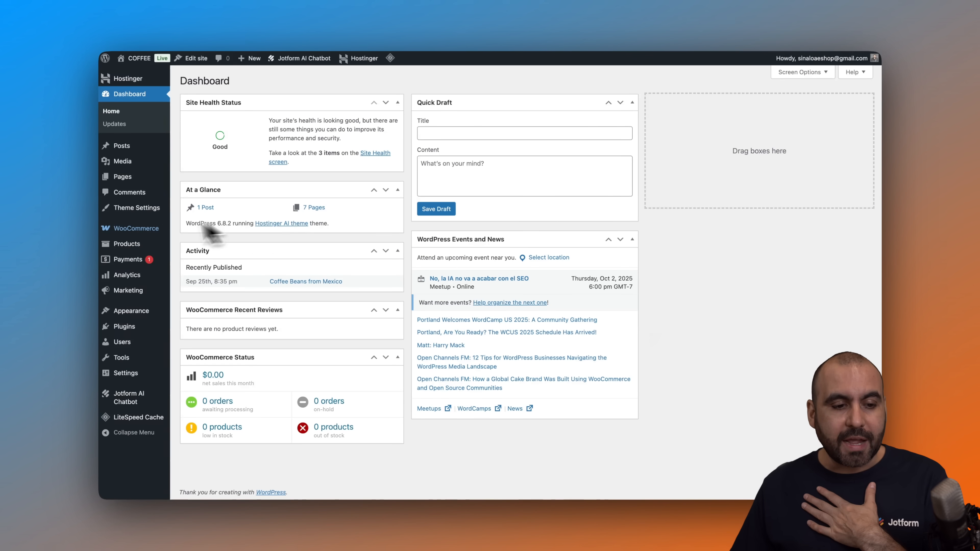
pyautogui.moveTo(136, 228)
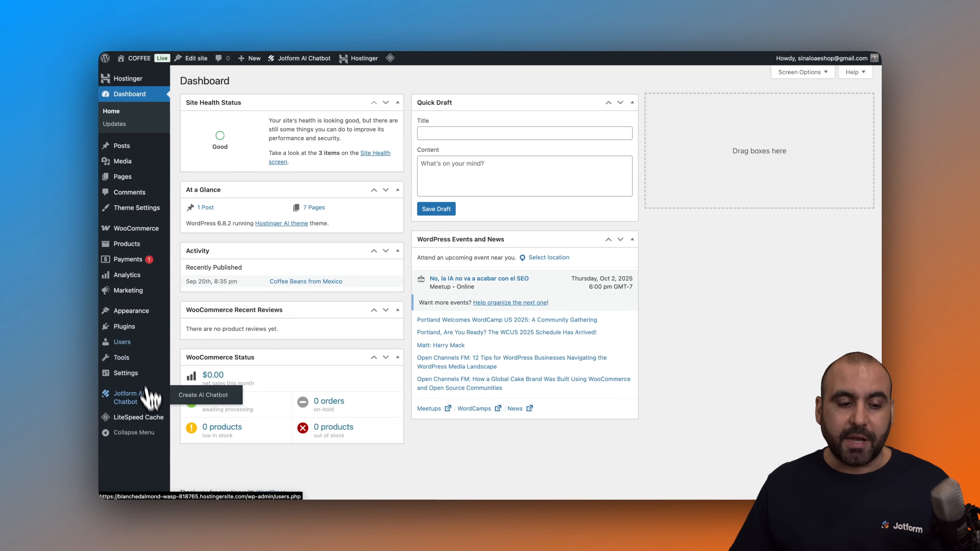
# Step: From Plugins, search 'jotfo' and go to the Jotform AI Chatbot plugin page
pyautogui.click(123, 326)
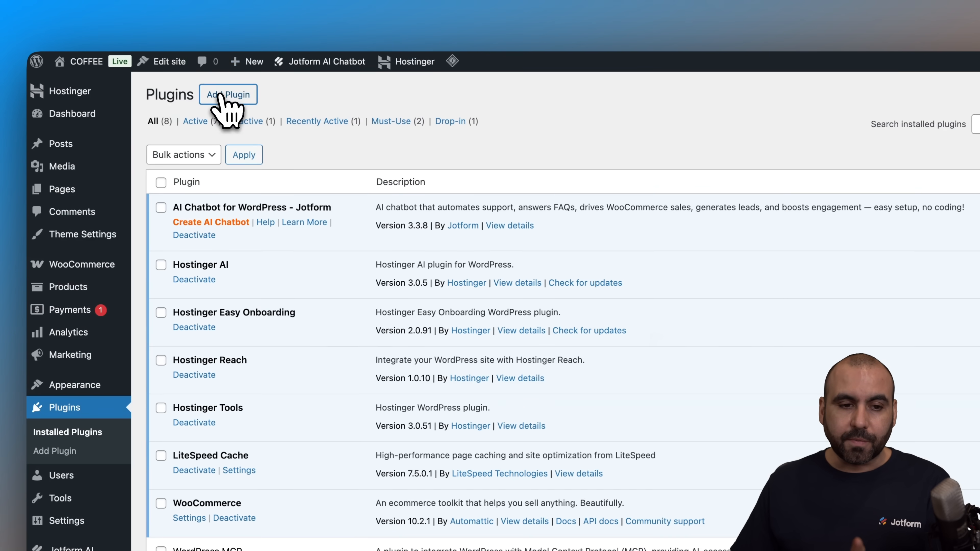
pyautogui.write('jotform ai')
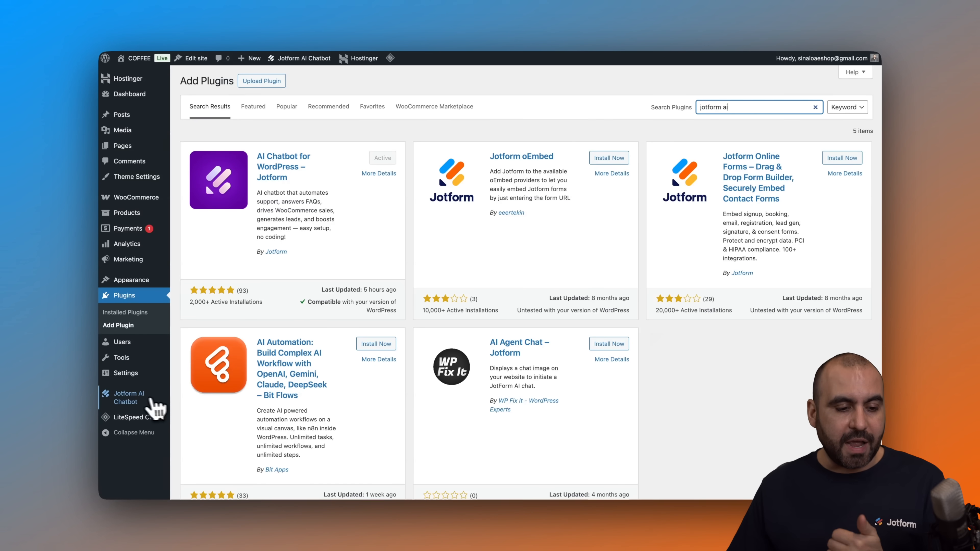
pyautogui.click(128, 397)
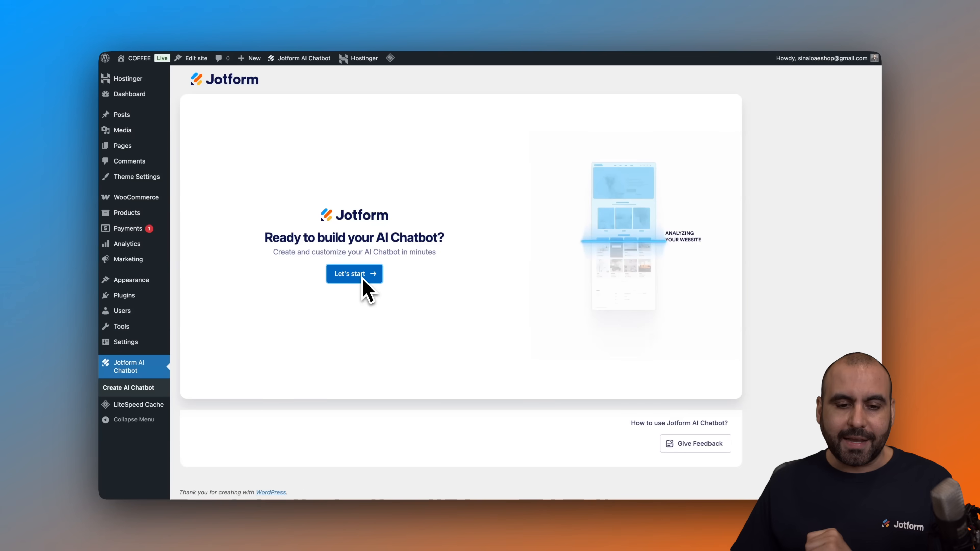
# Step: Start building the chatbot and allow the plugin access to the Jotform account
pyautogui.click(354, 274)
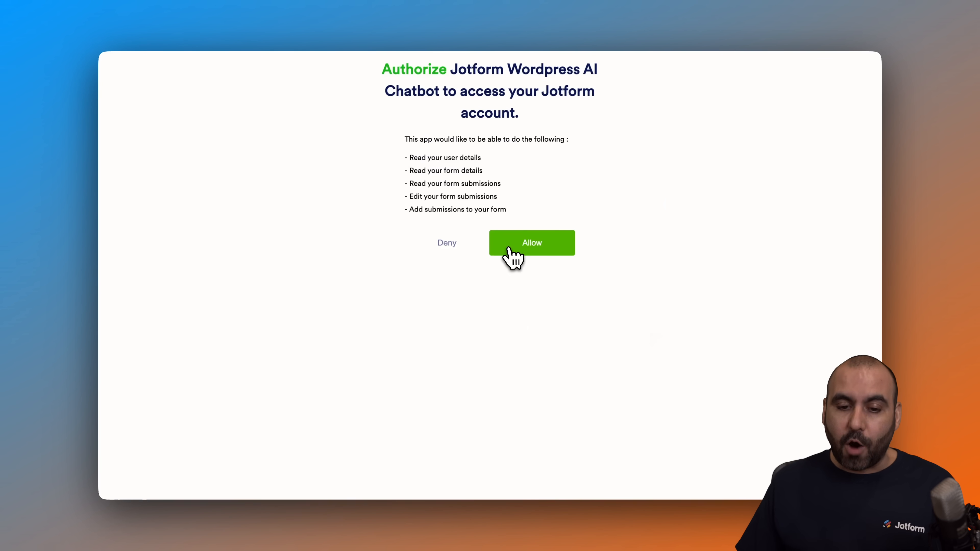
pyautogui.click(532, 243)
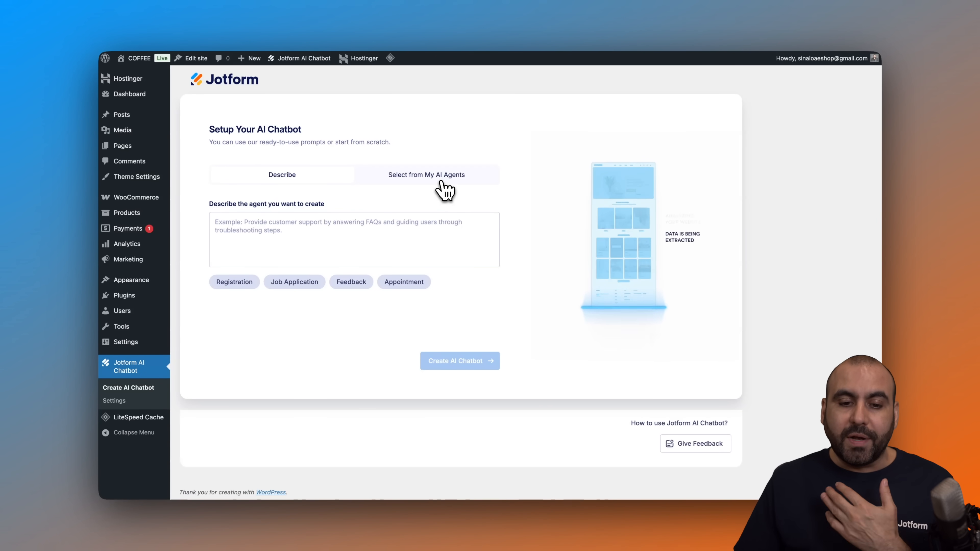
# Step: From My AI Agents, choose Simon: Client Feedback Specialist and continue to its editor
pyautogui.click(427, 174)
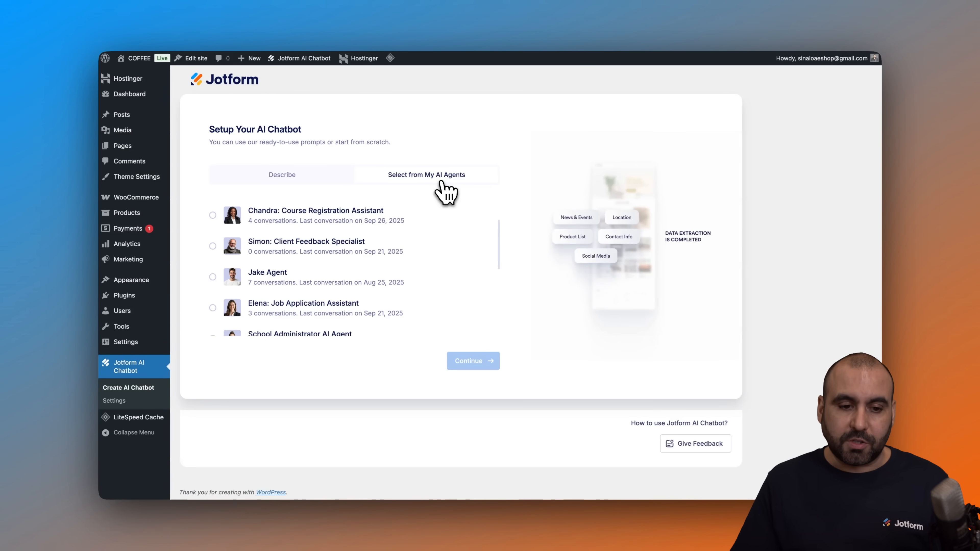
pyautogui.click(213, 215)
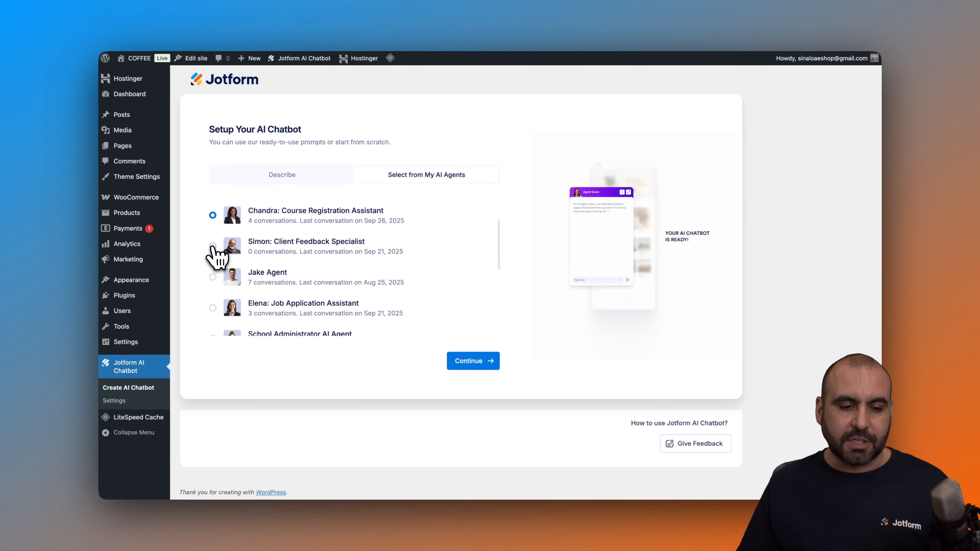
pyautogui.click(213, 246)
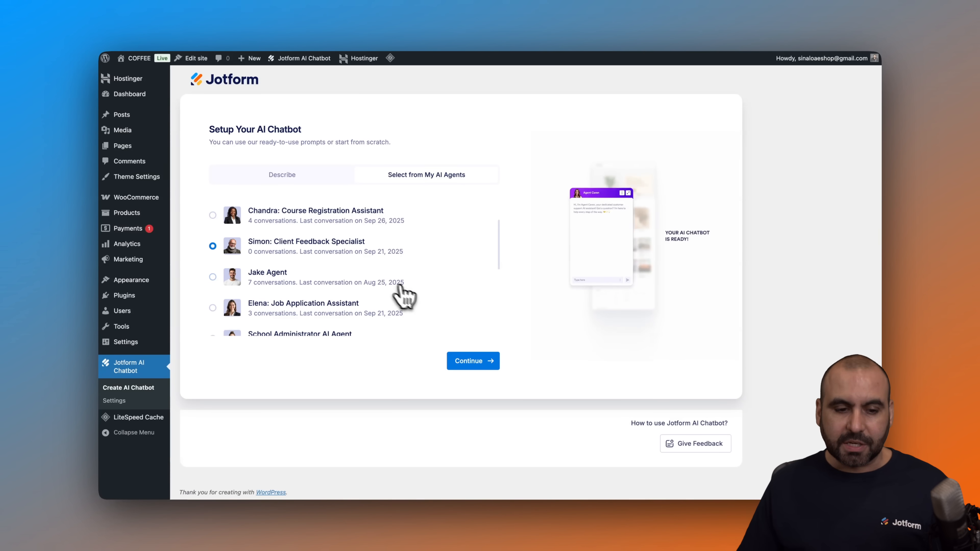
pyautogui.click(472, 361)
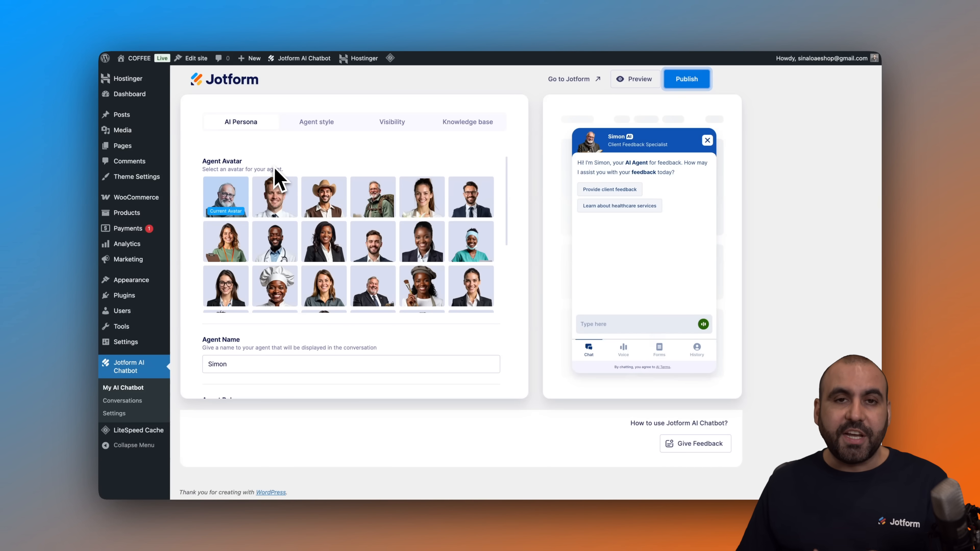
pyautogui.moveTo(313, 147)
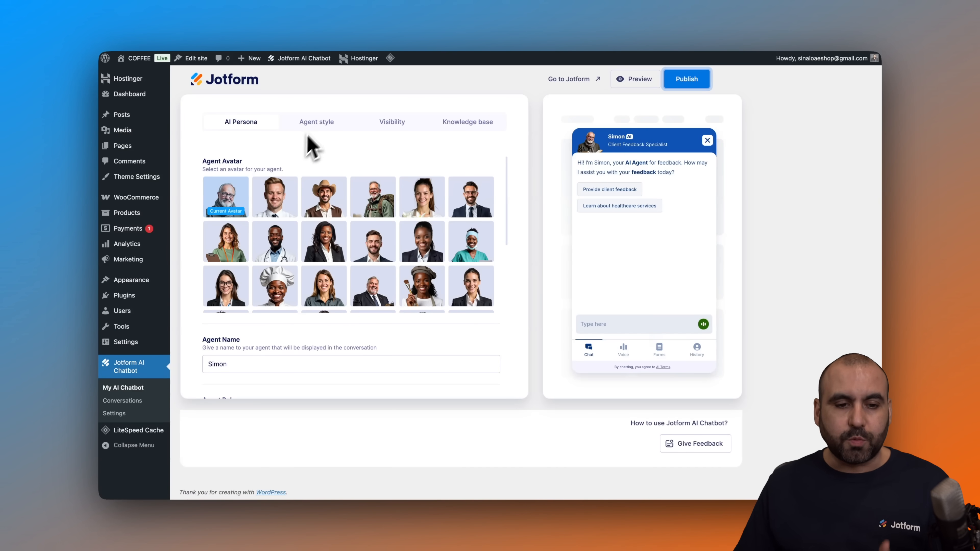
# Step: Tour the Agent style, Visibility and Knowledge base settings of the agent
pyautogui.click(317, 122)
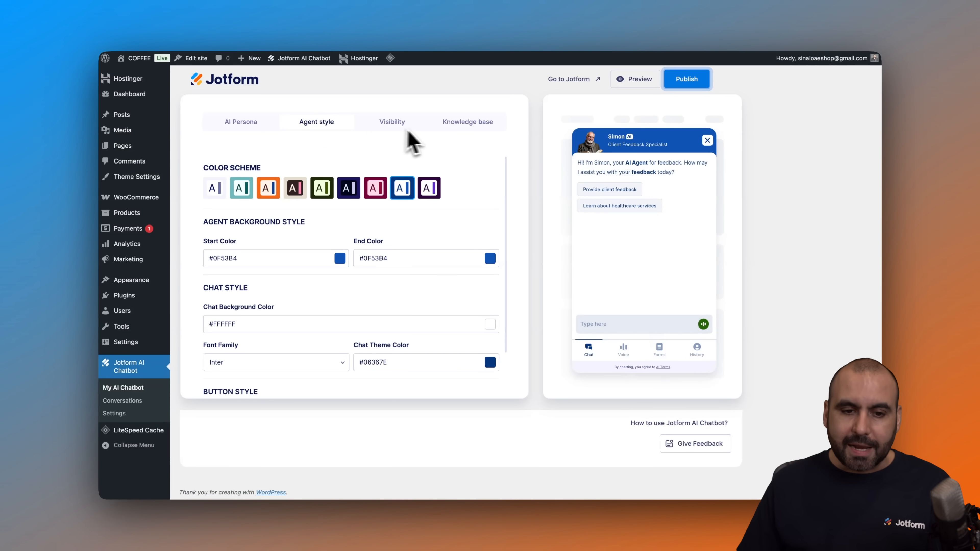
pyautogui.click(392, 122)
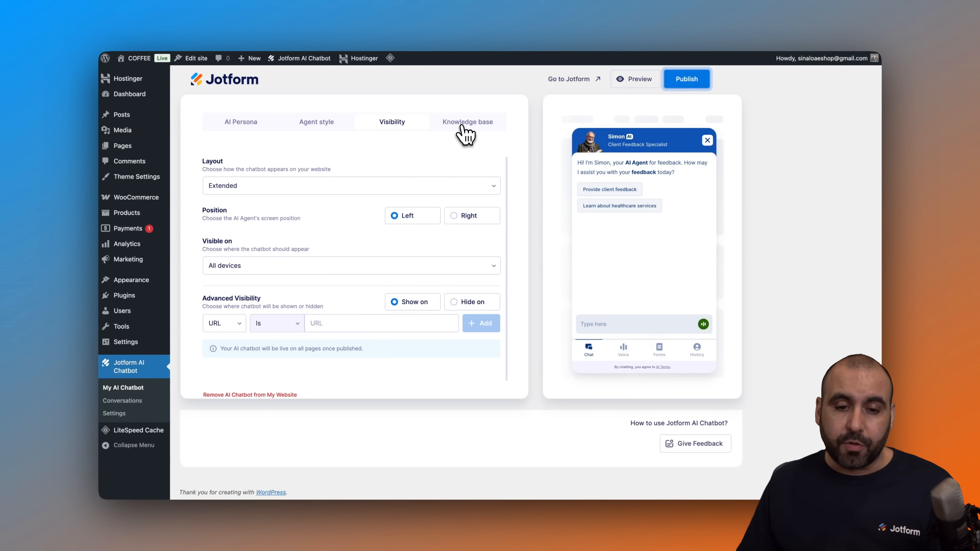
pyautogui.click(467, 122)
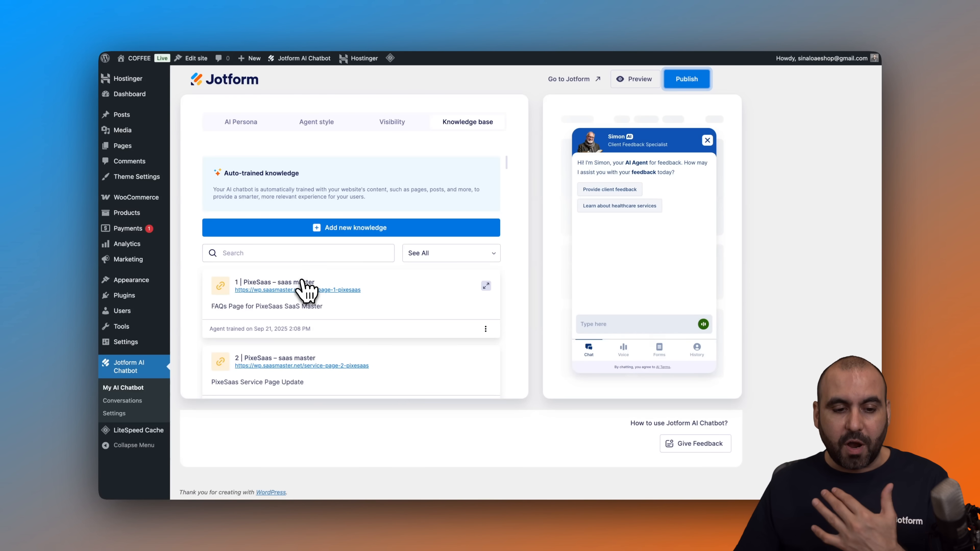
pyautogui.moveTo(366, 332)
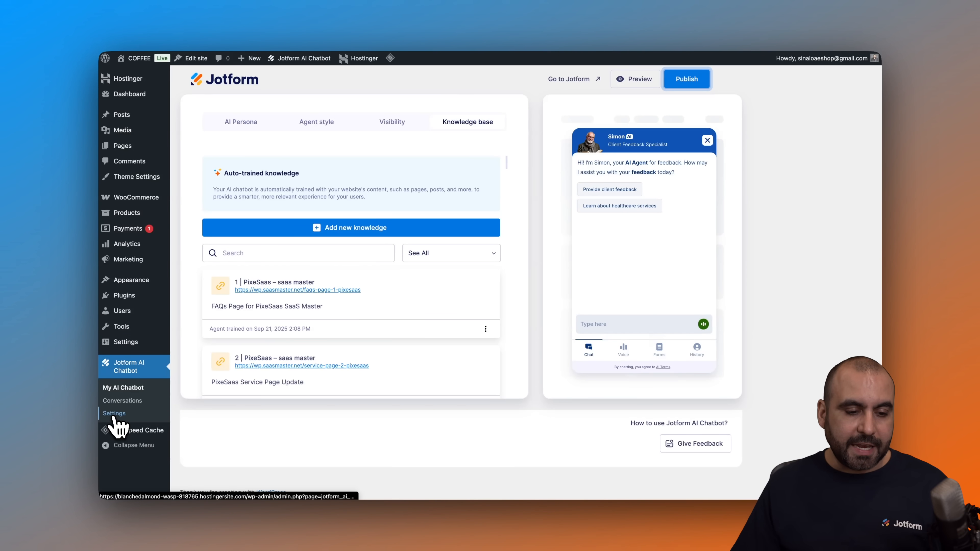
# Step: Go to the plugin Settings and show the WooCommerce store connection section
pyautogui.click(114, 413)
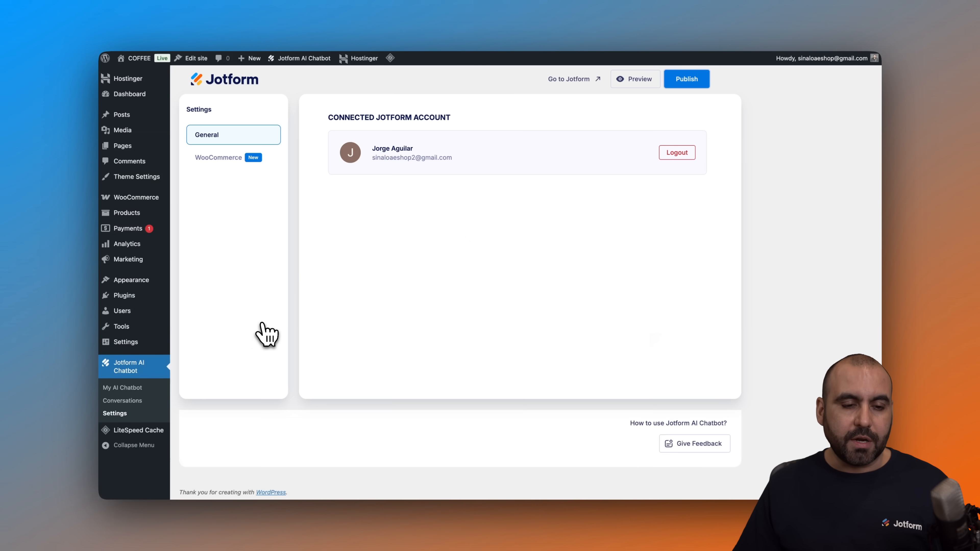
pyautogui.click(225, 157)
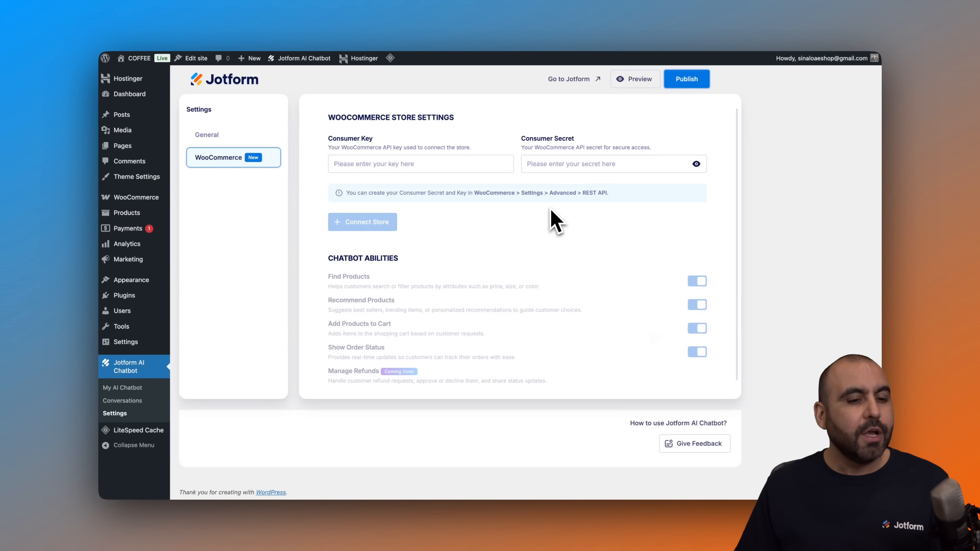
pyautogui.moveTo(134, 197)
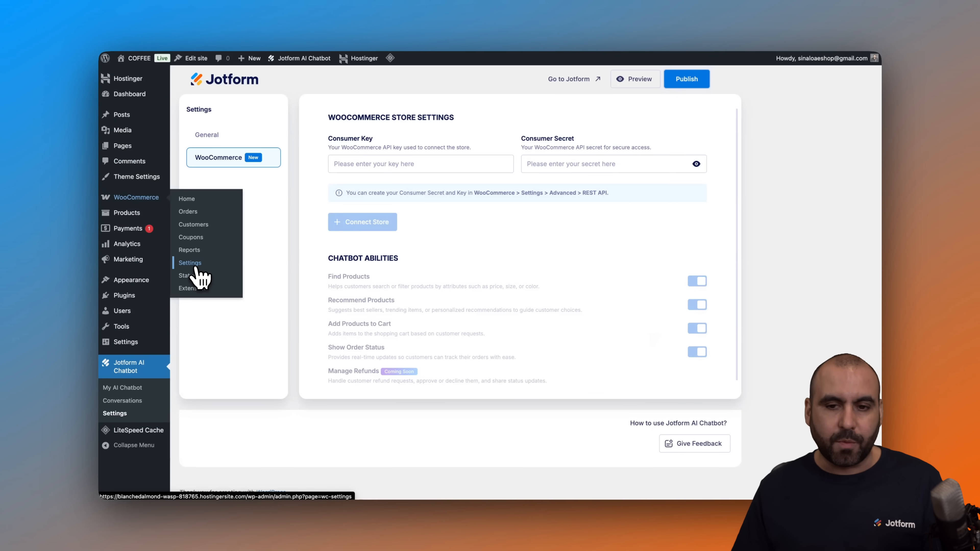
# Step: Reach WooCommerce Settings > Advanced > REST API key management
pyautogui.click(189, 263)
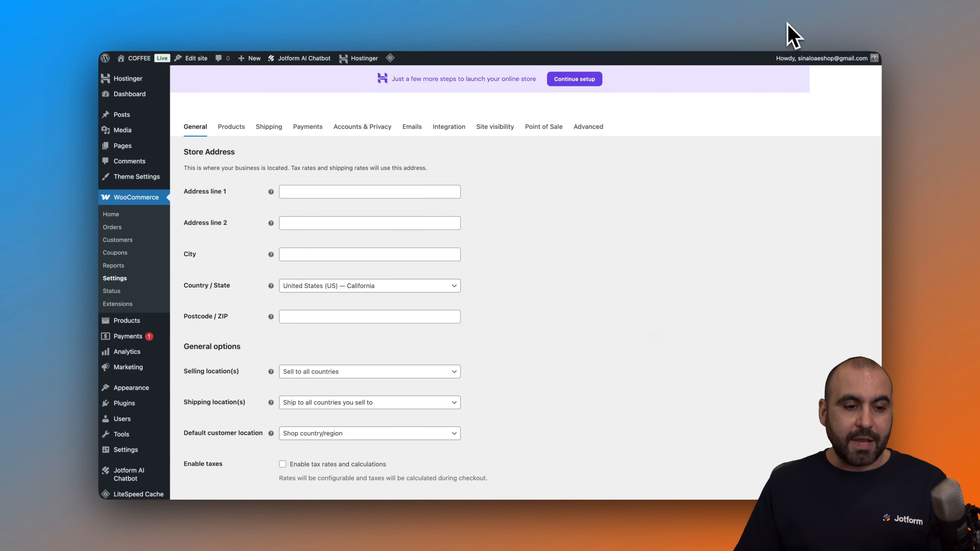
pyautogui.moveTo(122, 292)
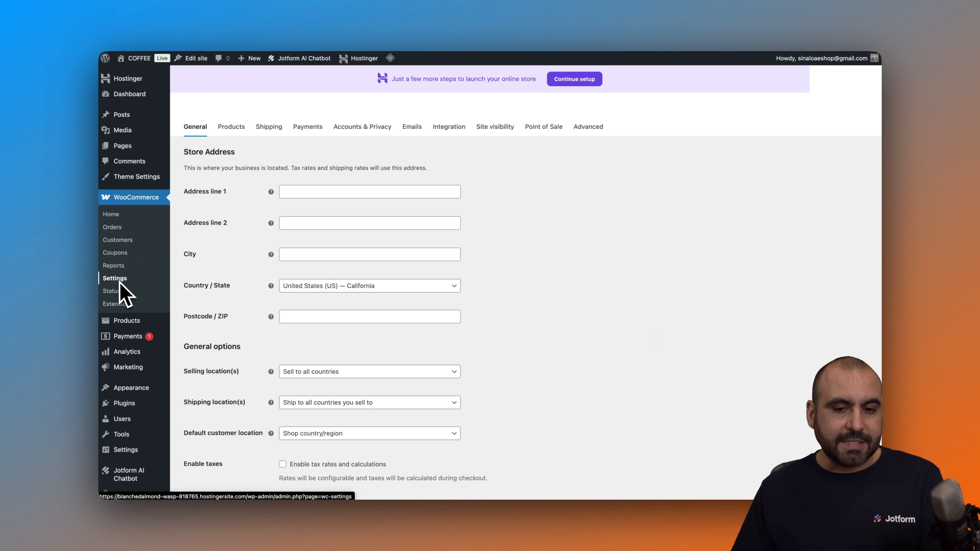
pyautogui.moveTo(588, 126)
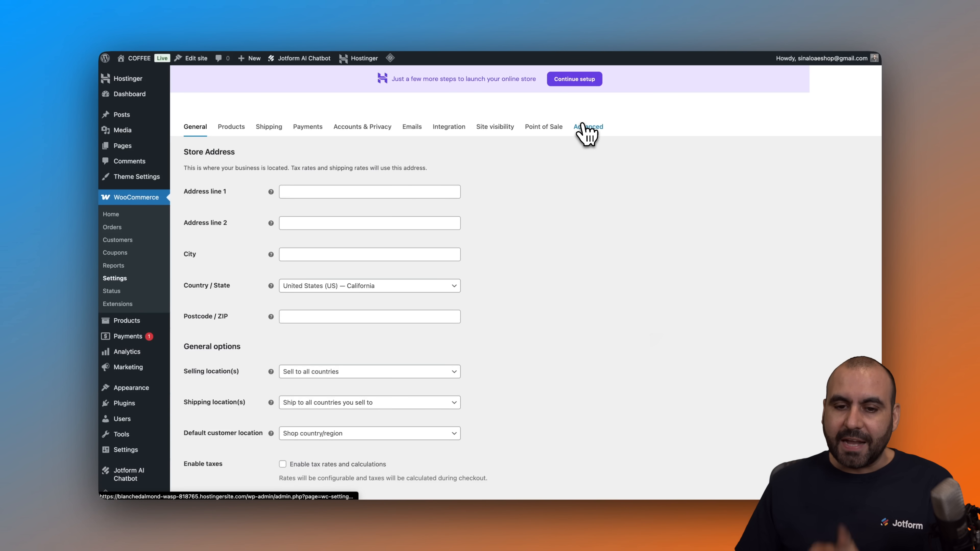
pyautogui.click(588, 126)
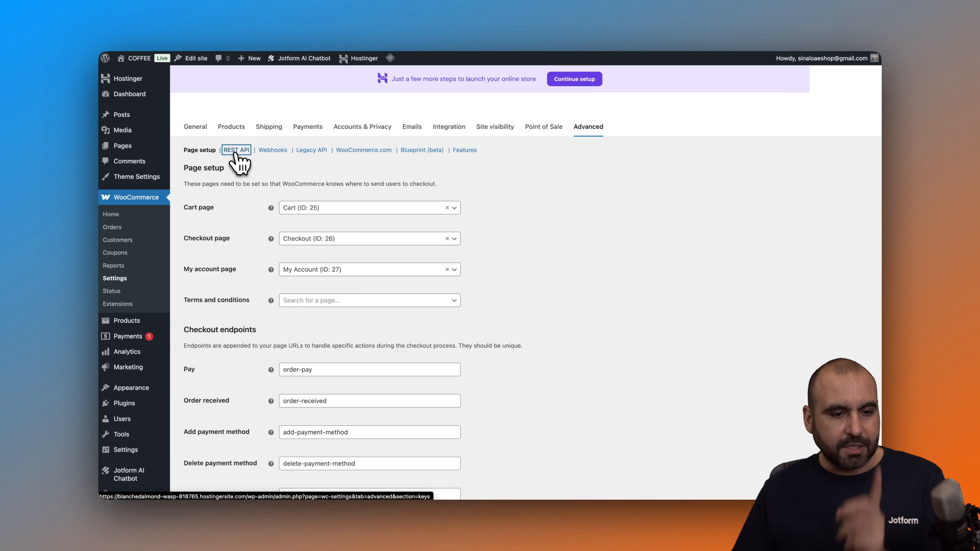
pyautogui.click(235, 150)
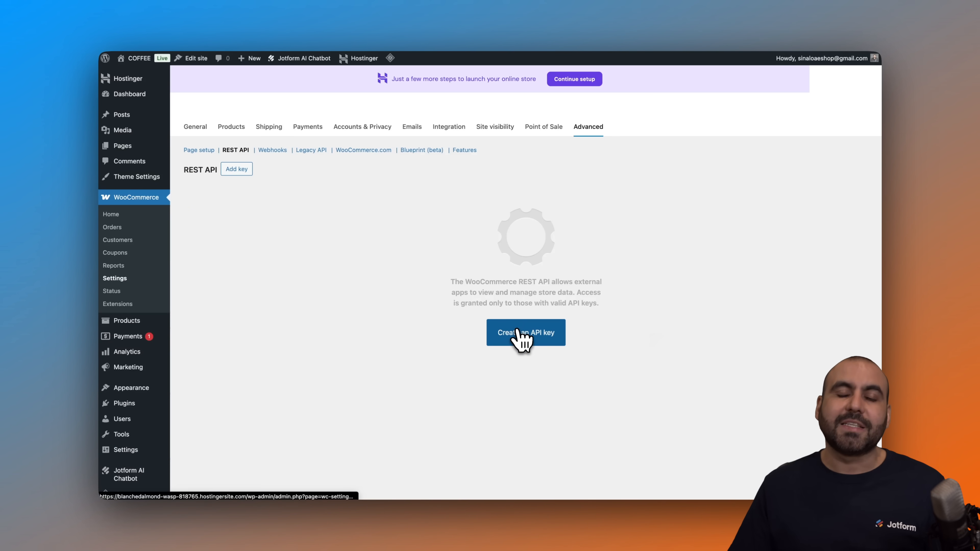
# Step: Generate a new WooCommerce API key described 'jotform ai' with Read/Write permission
pyautogui.click(526, 332)
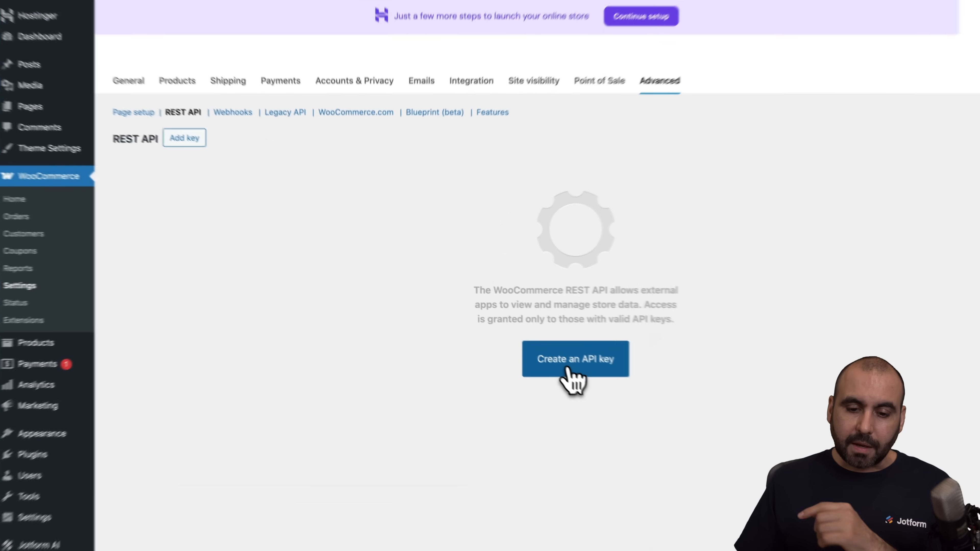
pyautogui.click(574, 359)
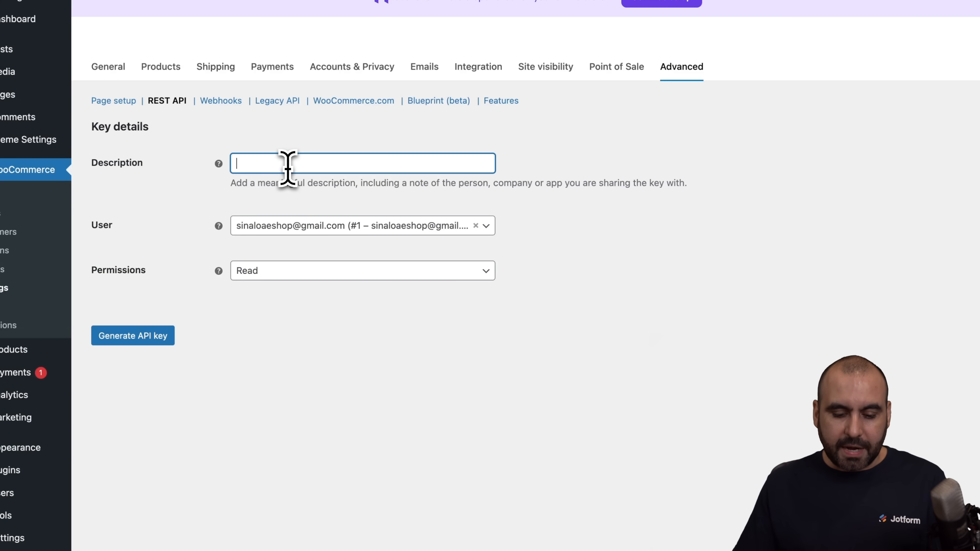
pyautogui.write('jotform')
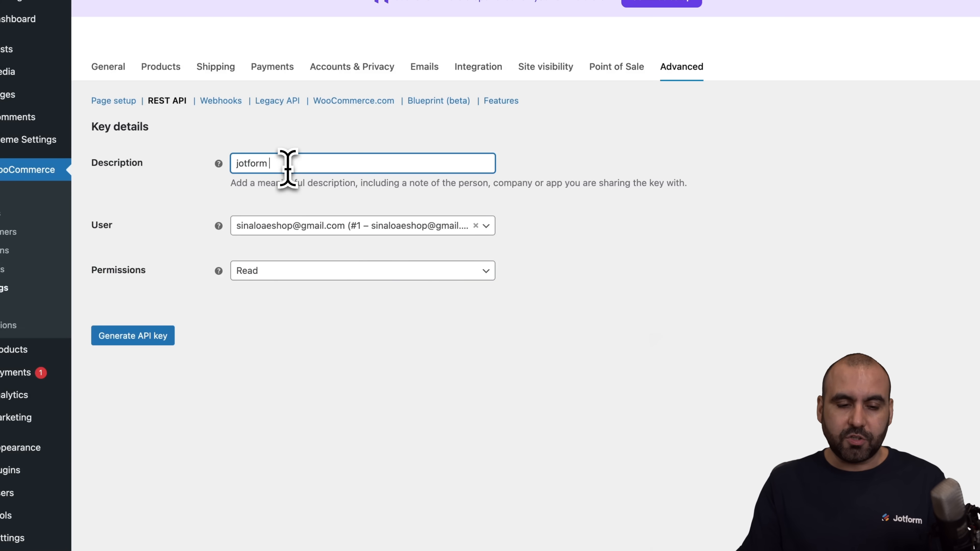
pyautogui.write('ai')
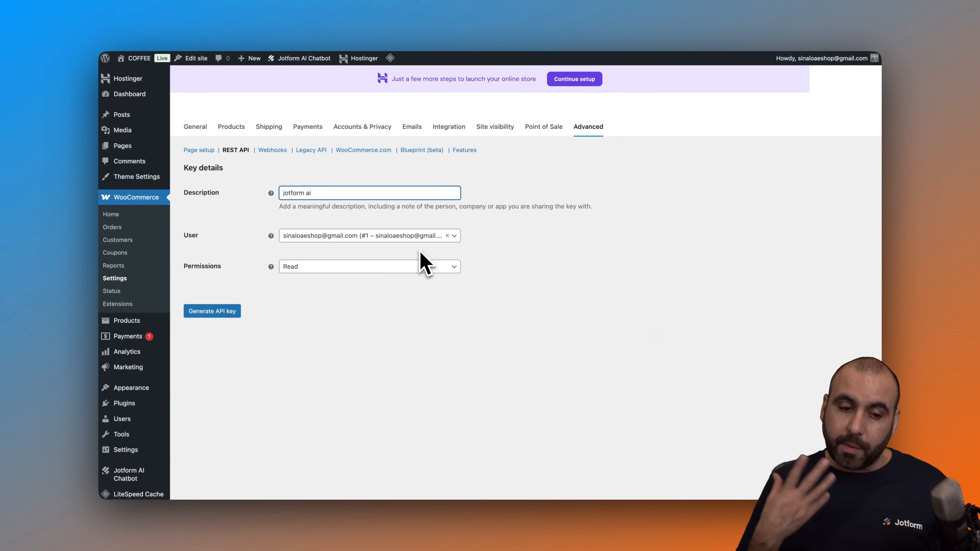
pyautogui.moveTo(356, 258)
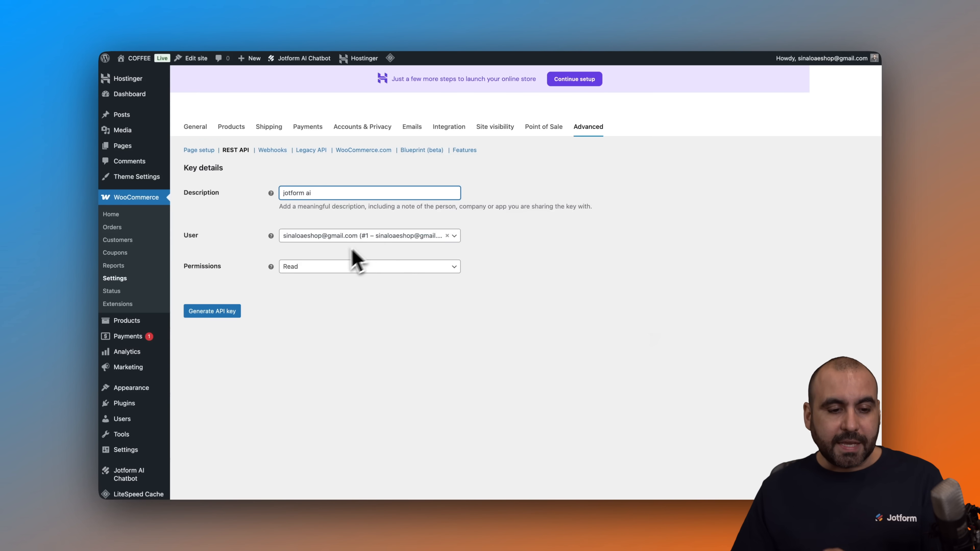
pyautogui.click(369, 267)
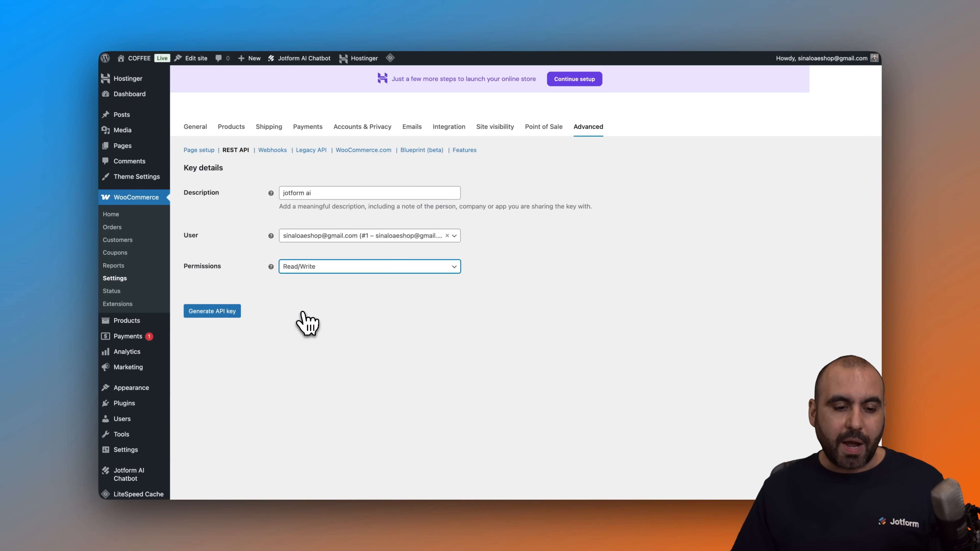
pyautogui.click(211, 311)
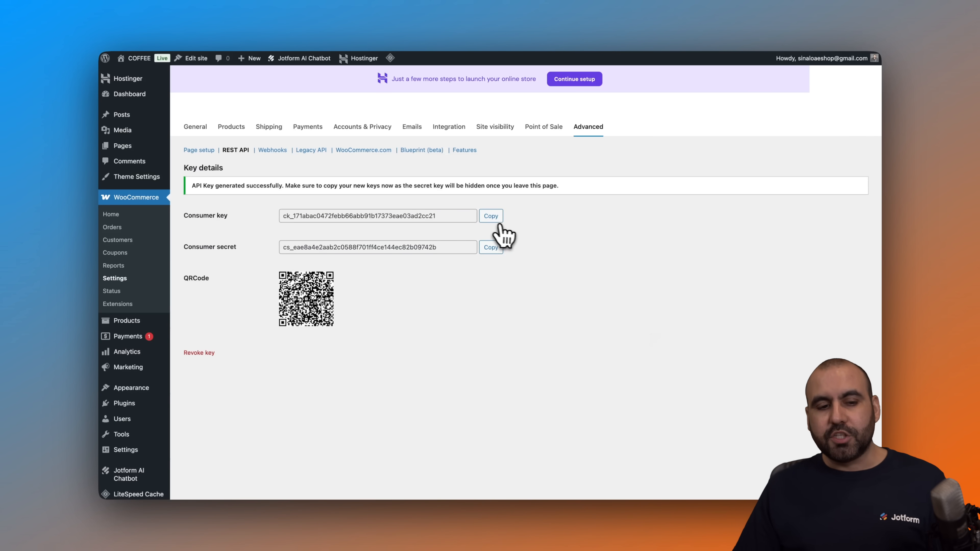
pyautogui.click(130, 366)
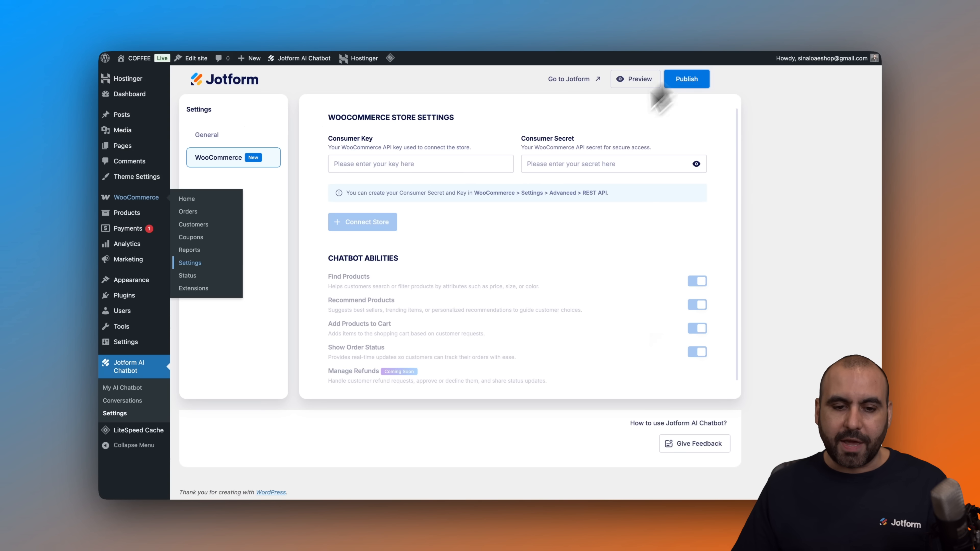
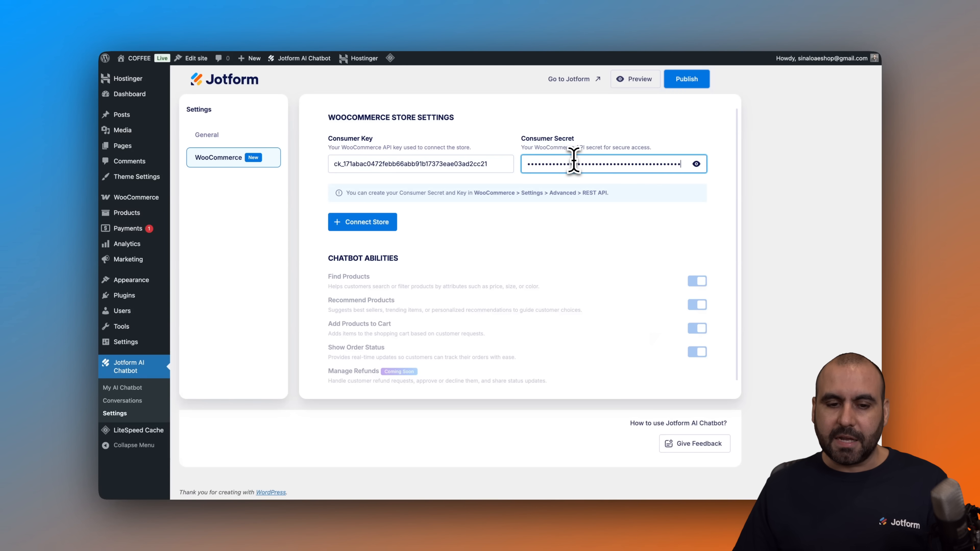
pyautogui.click(362, 222)
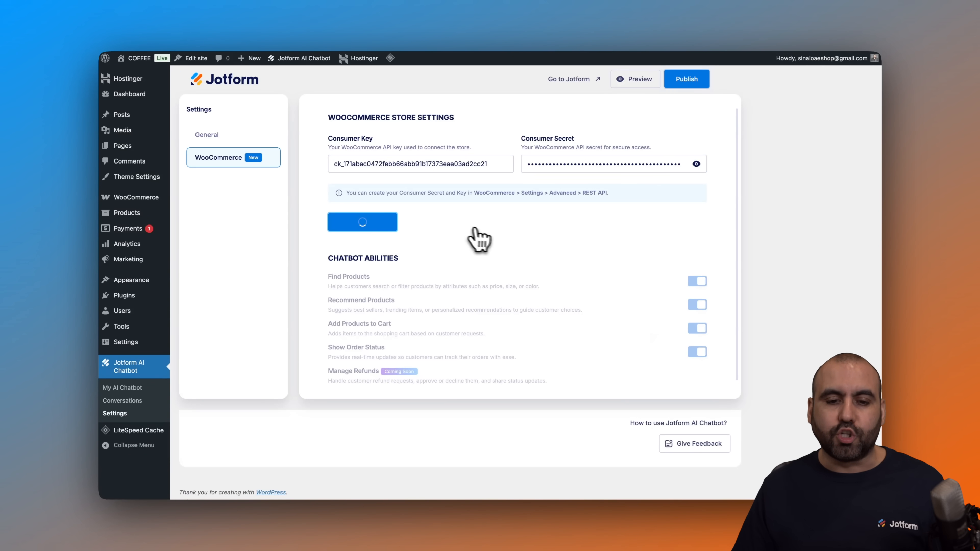
pyautogui.click(362, 222)
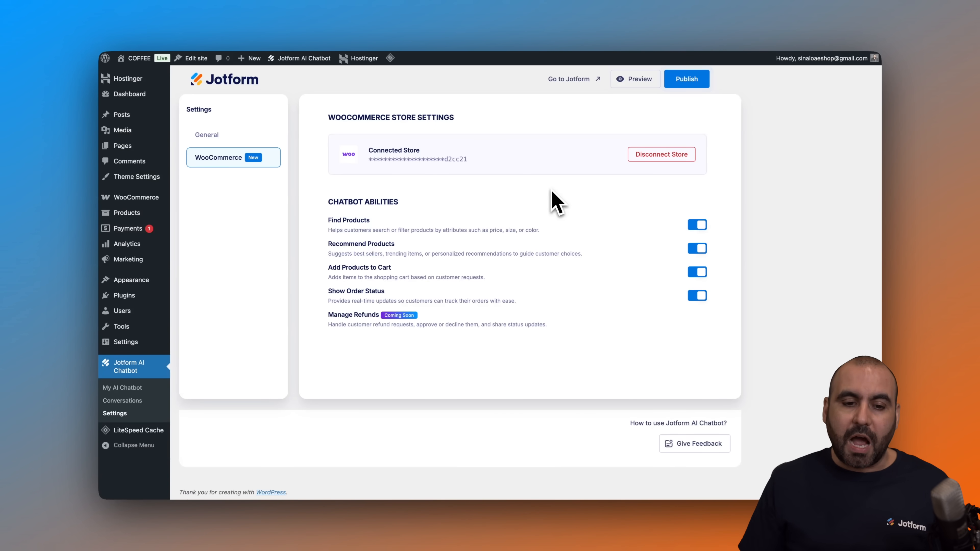
pyautogui.moveTo(337, 237)
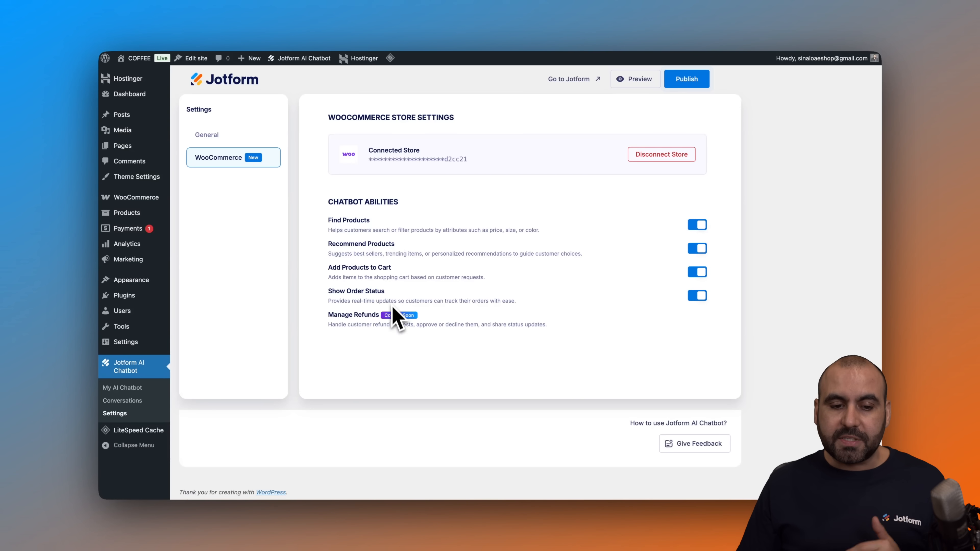
pyautogui.moveTo(412, 234)
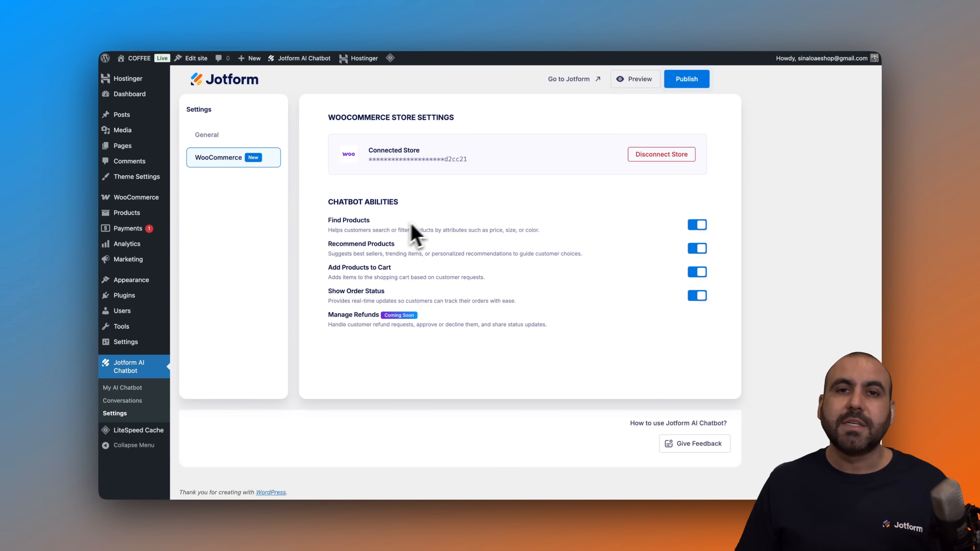
pyautogui.moveTo(431, 231)
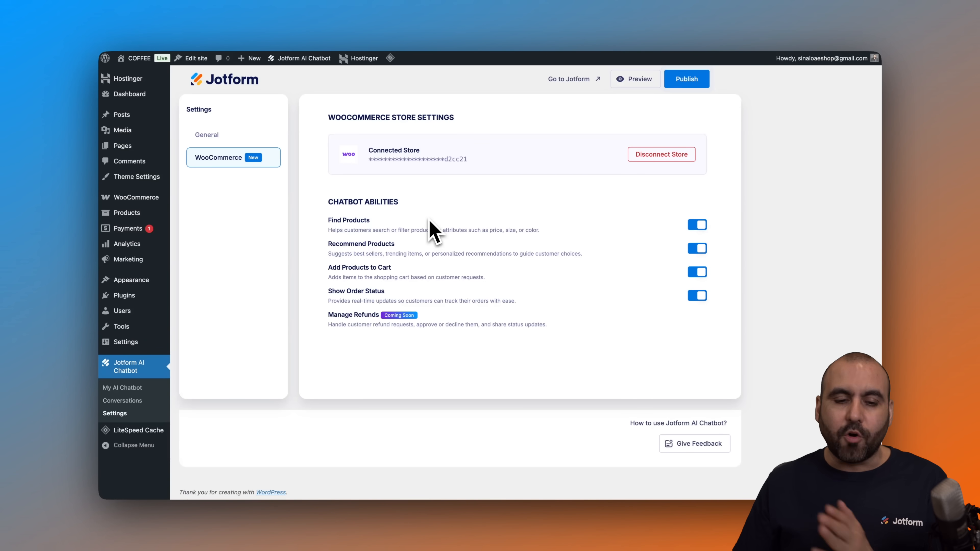
pyautogui.moveTo(391, 265)
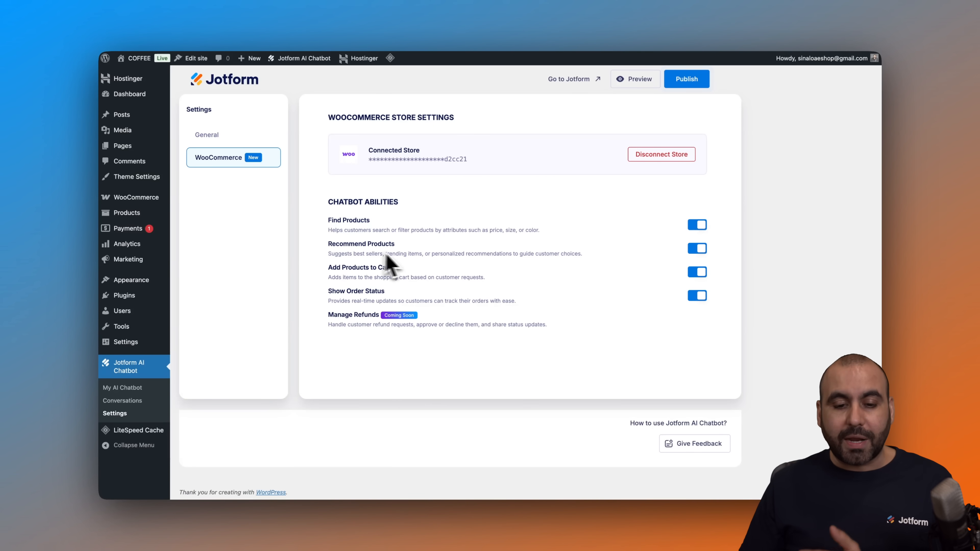
pyautogui.moveTo(564, 266)
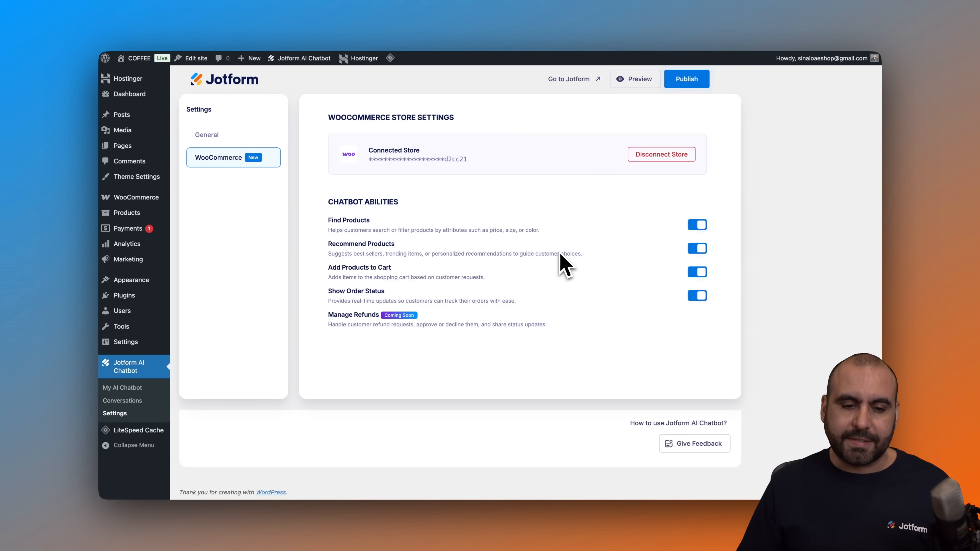
pyautogui.moveTo(558, 299)
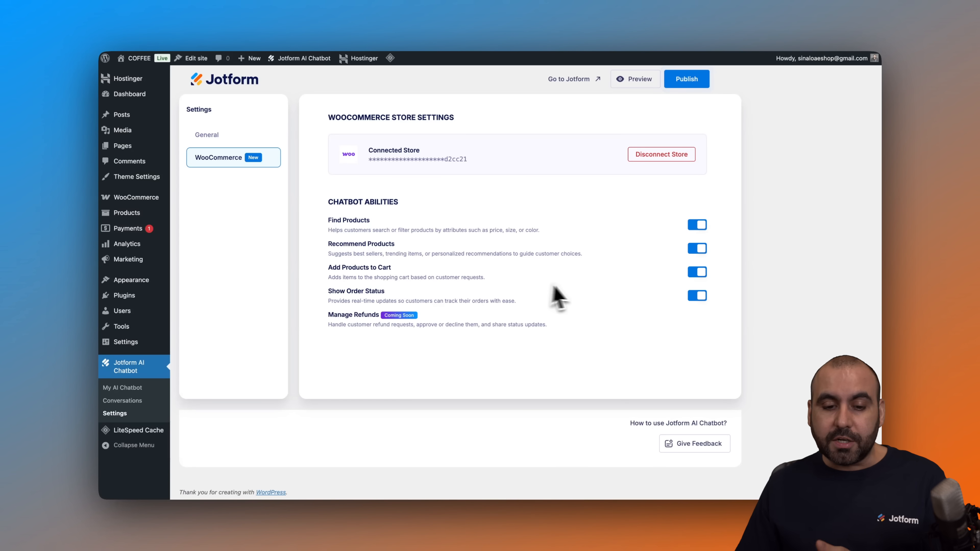
pyautogui.moveTo(583, 295)
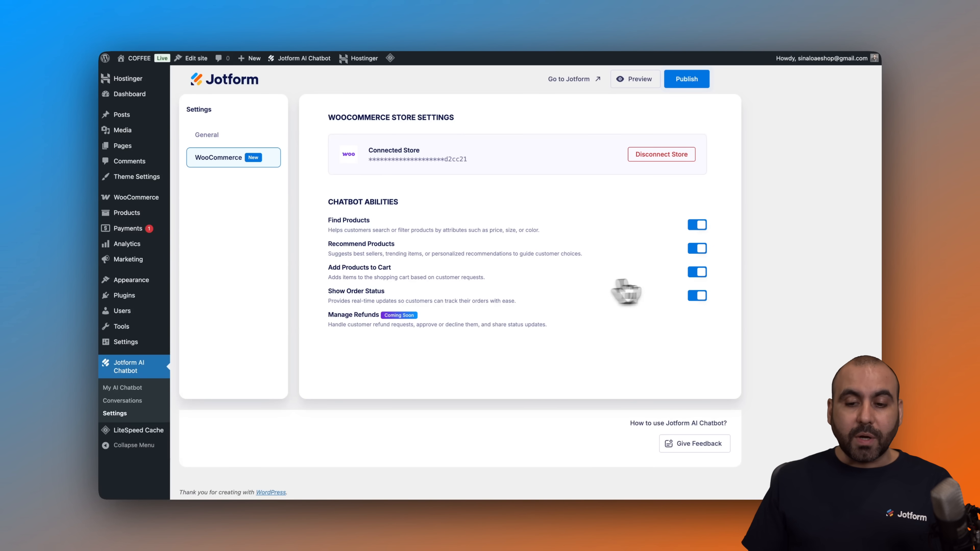
# Step: Toggle Add Products to Cart off and back on, then go to the store's product list
pyautogui.click(697, 272)
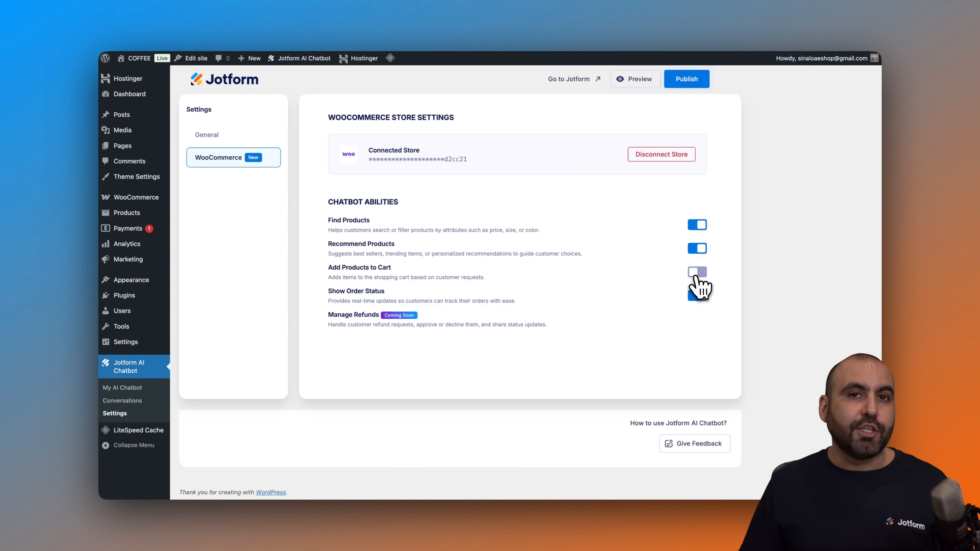
pyautogui.click(697, 272)
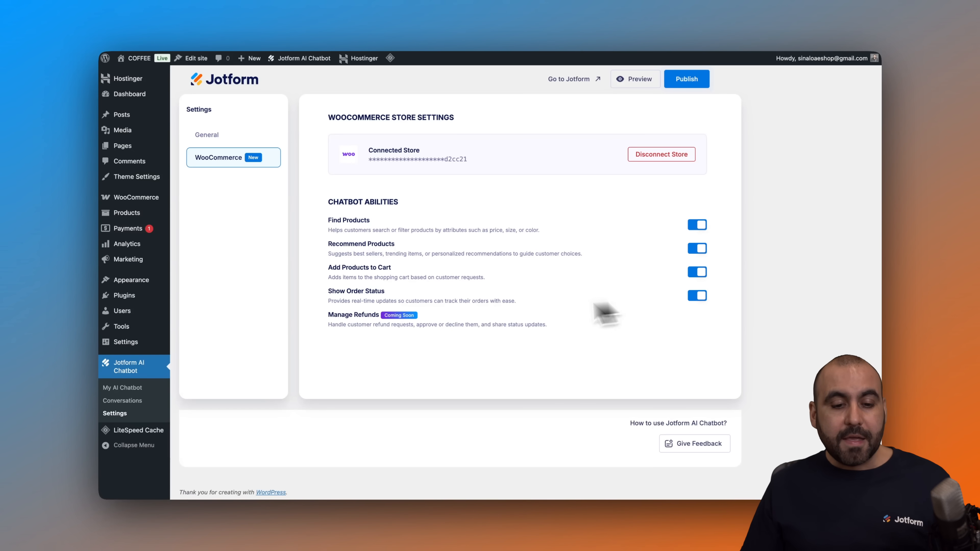
pyautogui.moveTo(447, 319)
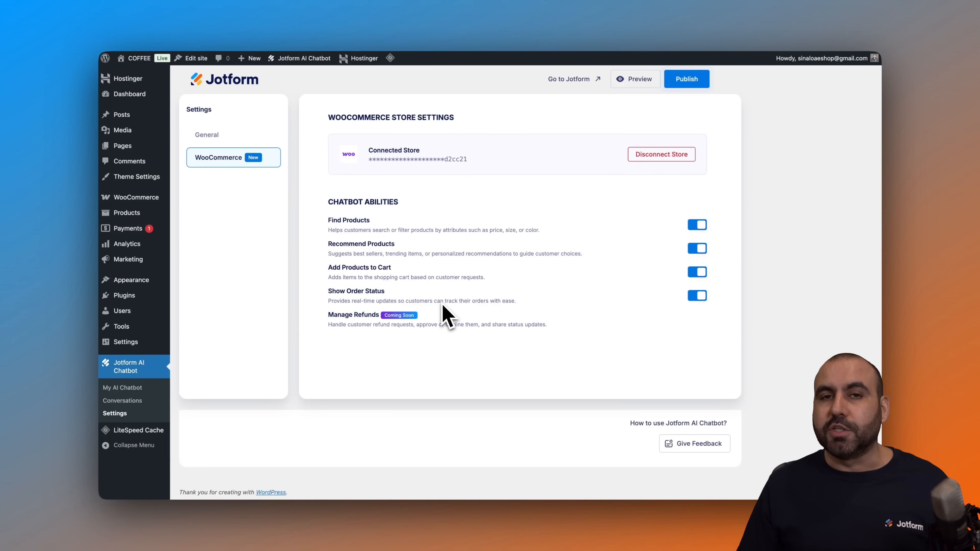
pyautogui.moveTo(338, 334)
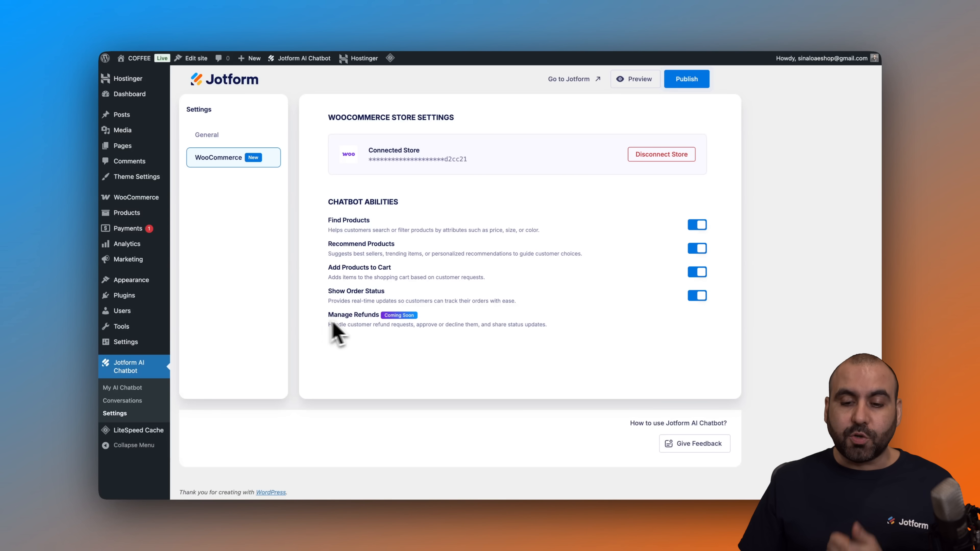
pyautogui.moveTo(683, 339)
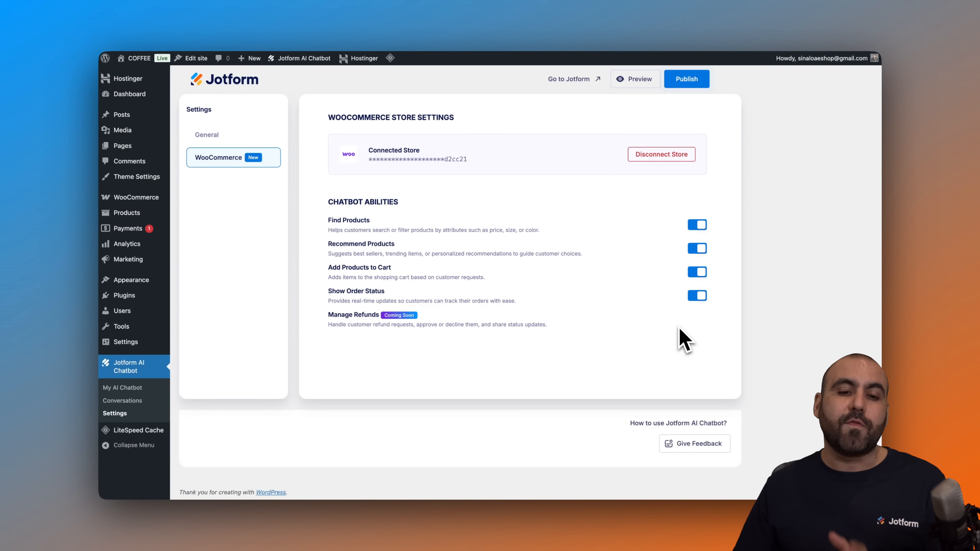
pyautogui.moveTo(338, 306)
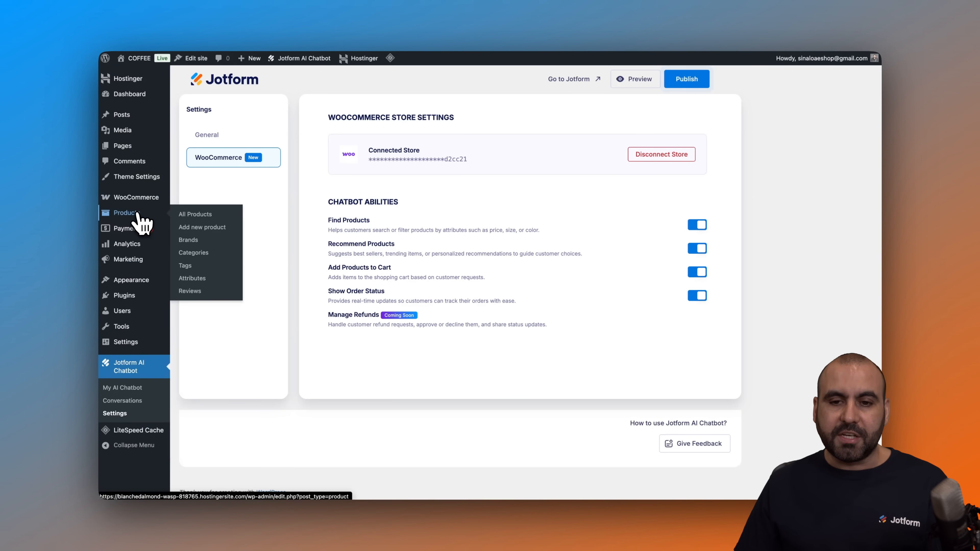
pyautogui.click(195, 214)
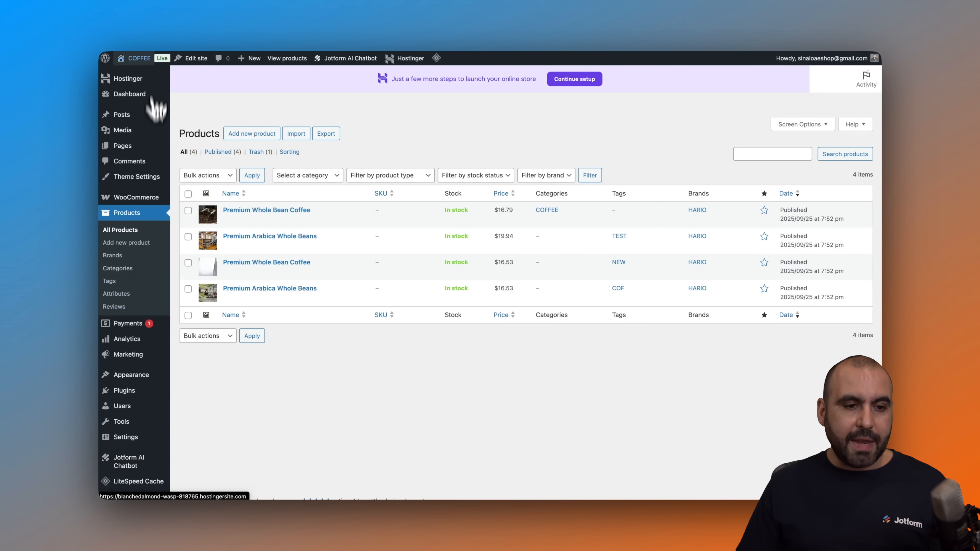
pyautogui.moveTo(753, 31)
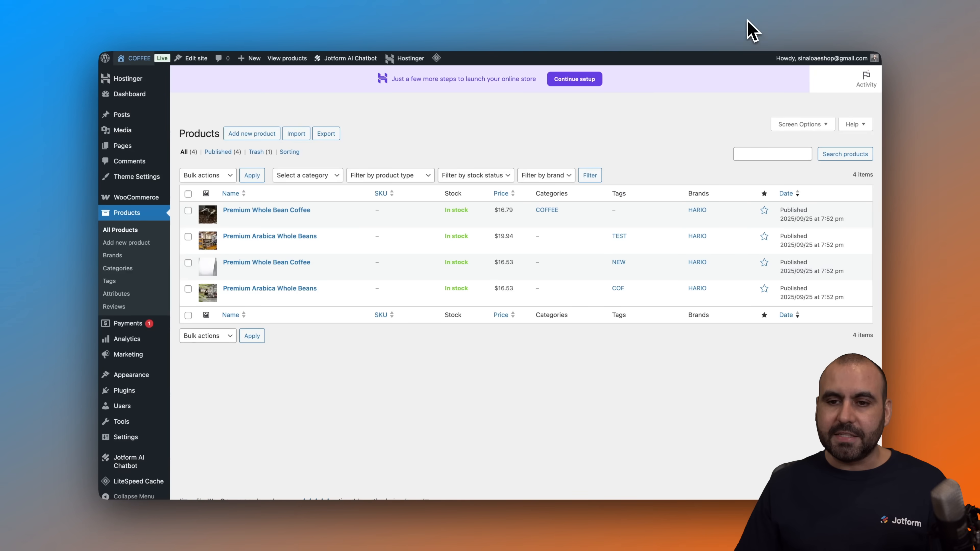
# Step: Preview the coffee site, ask the chatbot for Best-Selling Products and review its answer
pyautogui.click(351, 58)
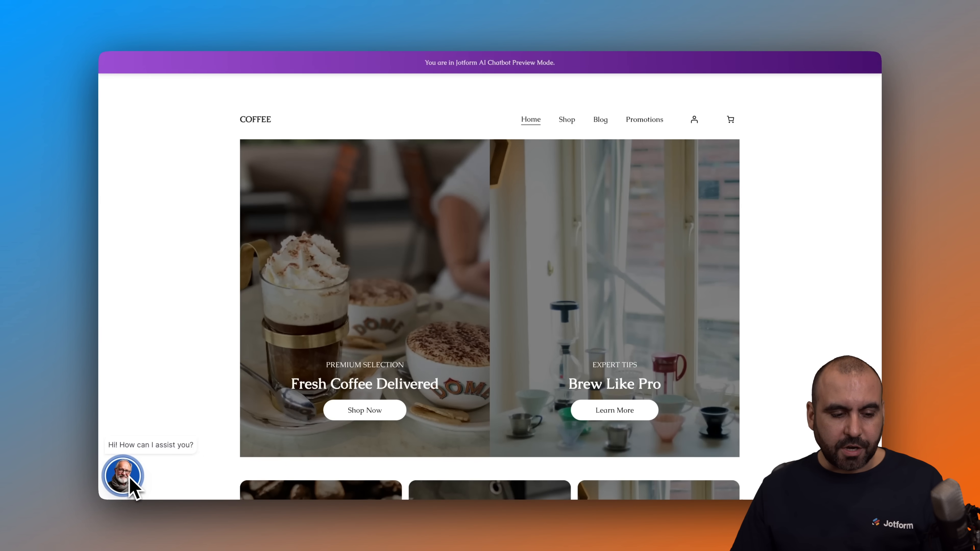
pyautogui.click(123, 476)
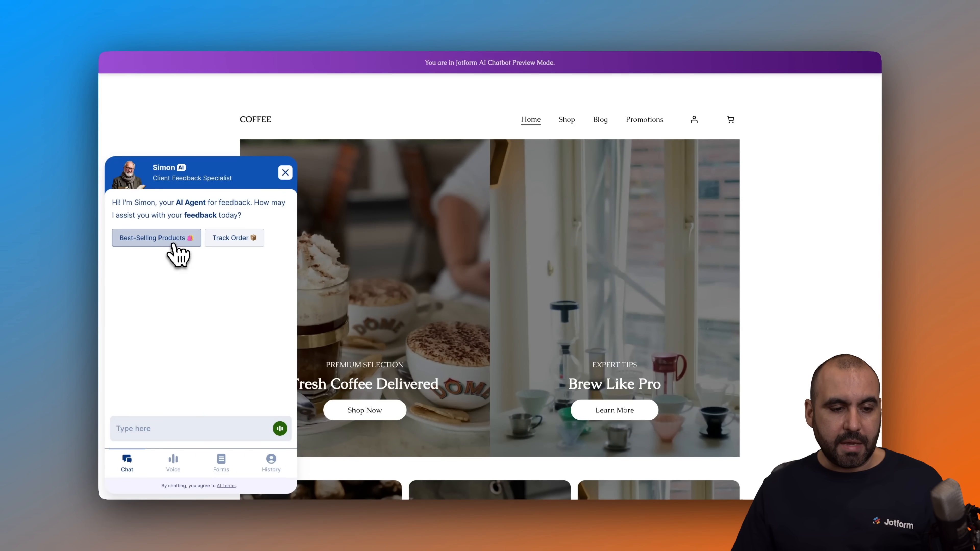
pyautogui.click(156, 238)
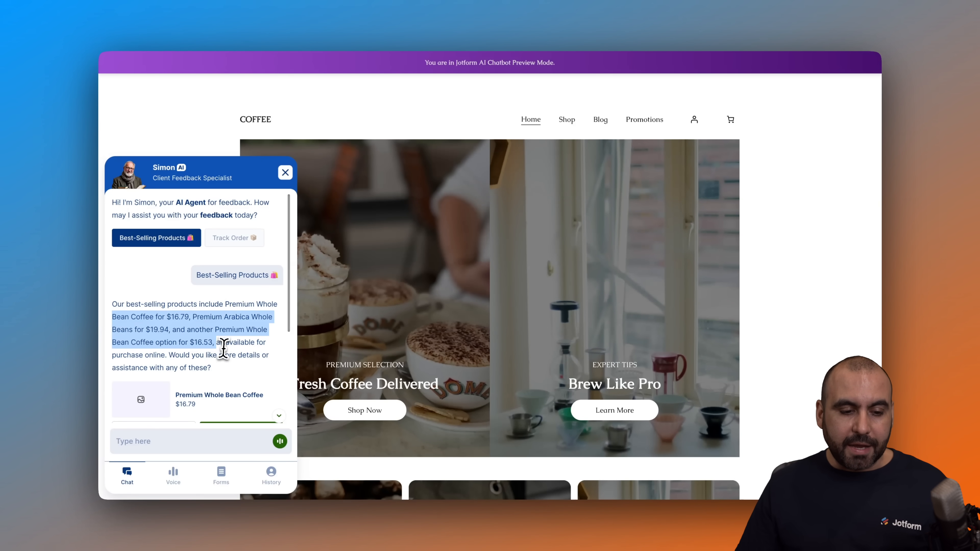
pyautogui.scroll(-3)
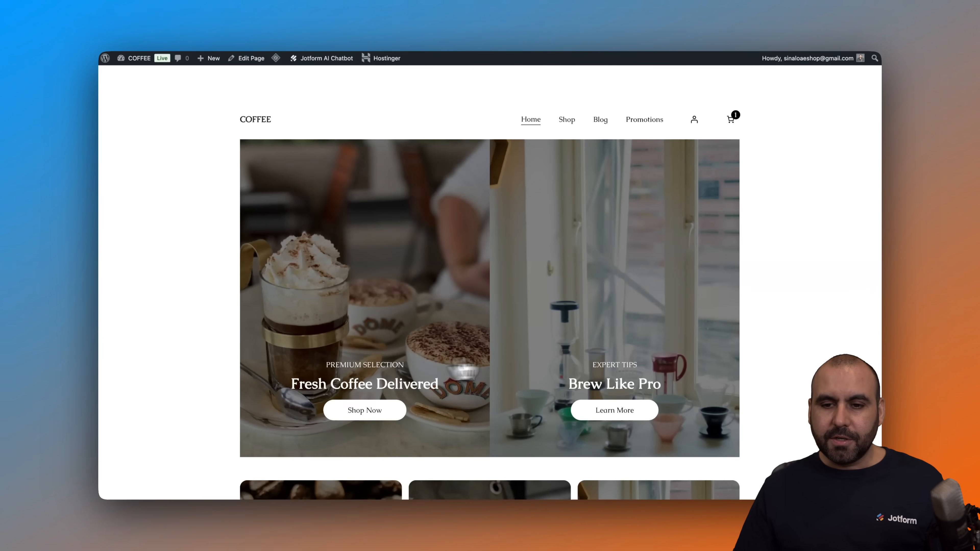
# Step: In preview, send a question to the chatbot and add the $16.53 Premium Whole Bean Coffee to cart
pyautogui.click(730, 118)
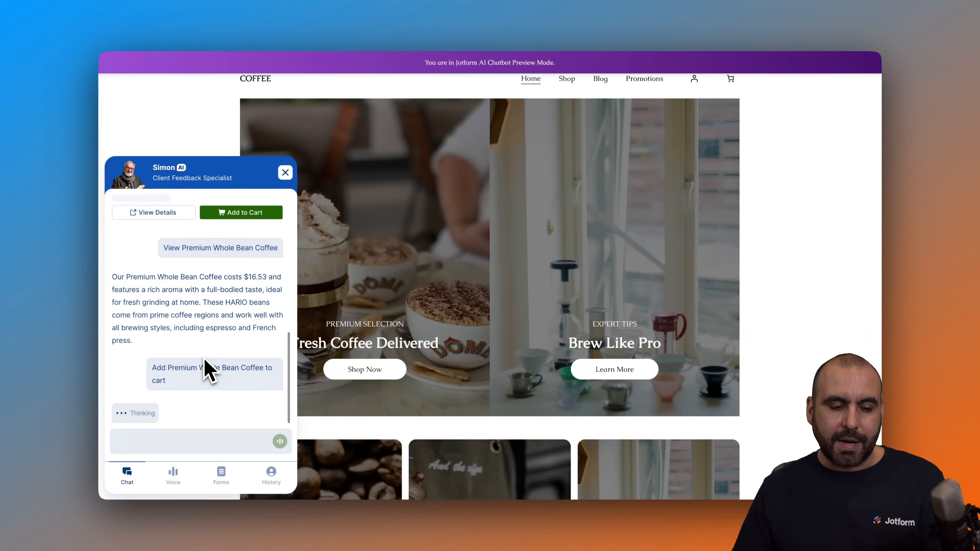
pyautogui.click(212, 374)
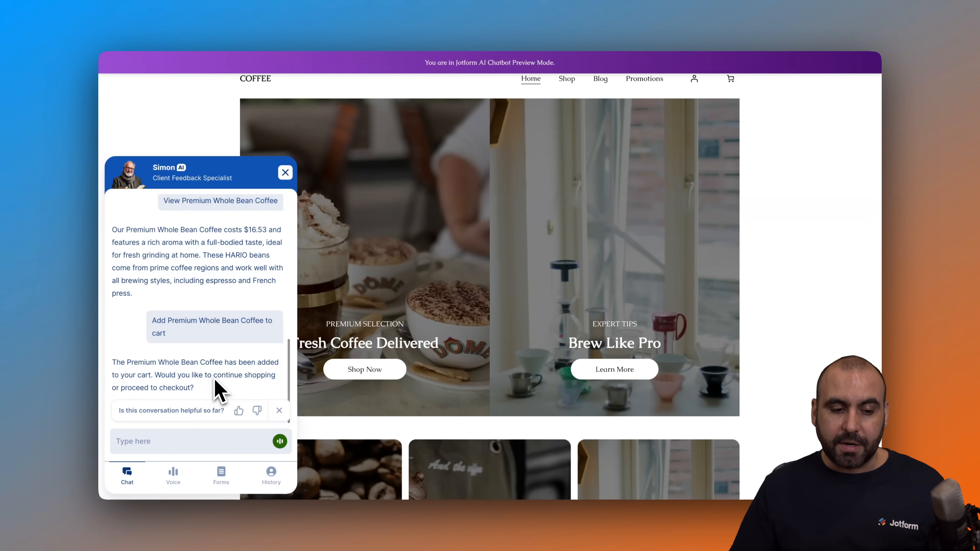
pyautogui.moveTo(158, 457)
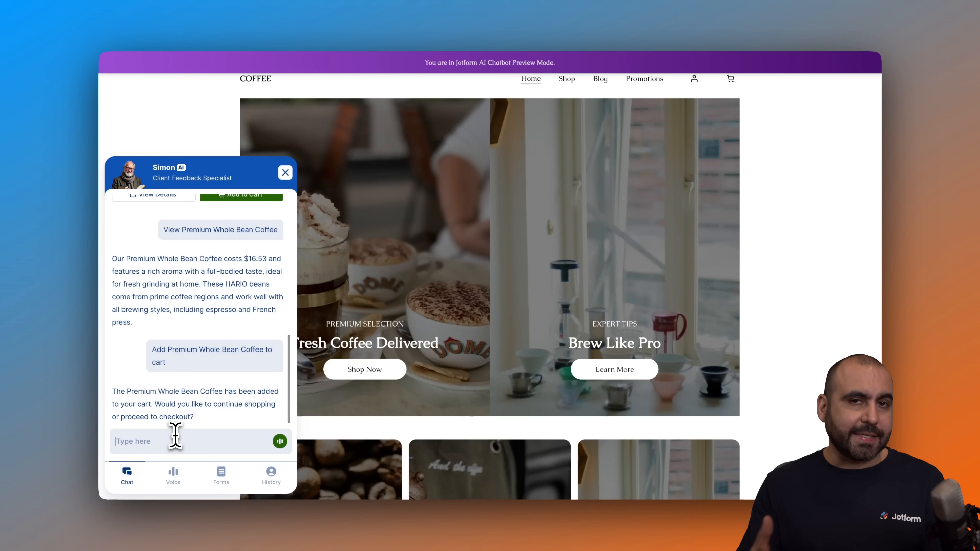
pyautogui.write('what')
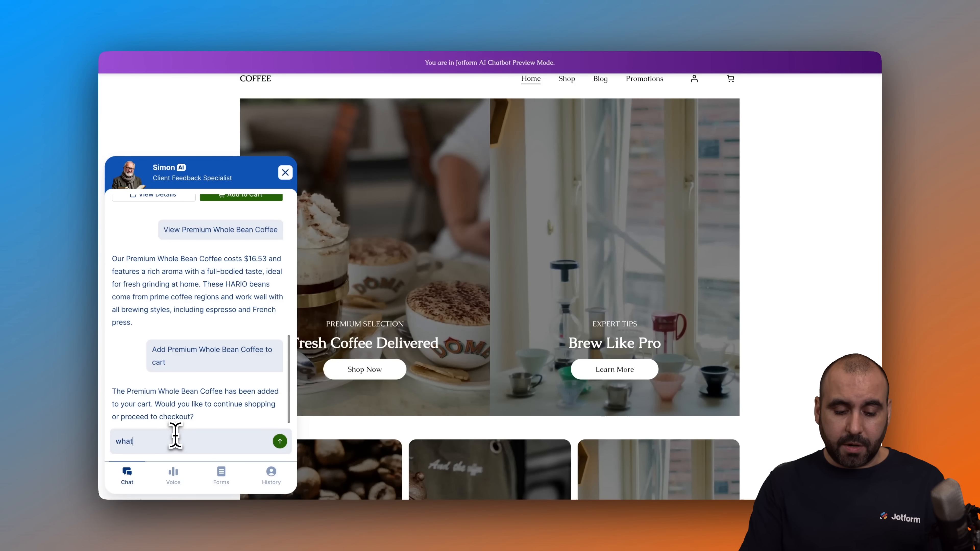
pyautogui.click(279, 441)
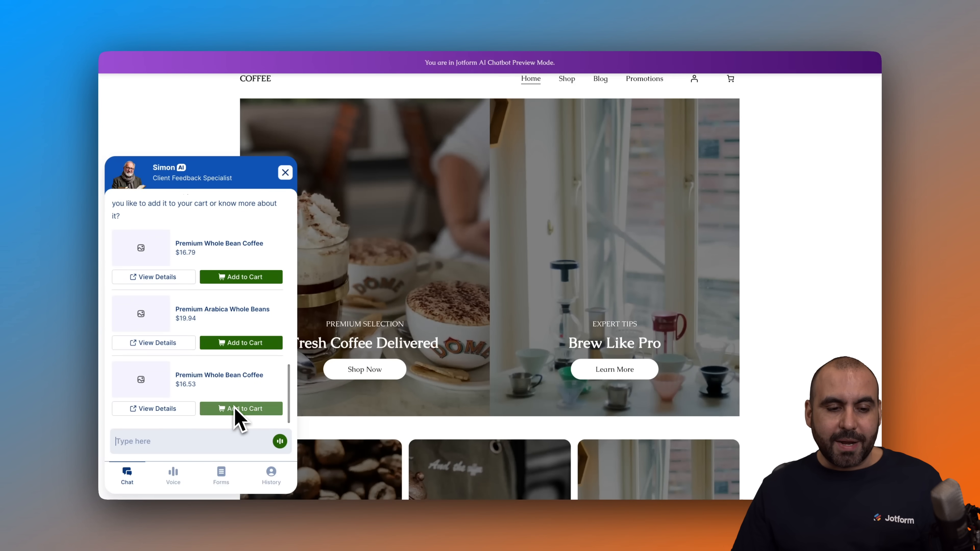
pyautogui.click(240, 409)
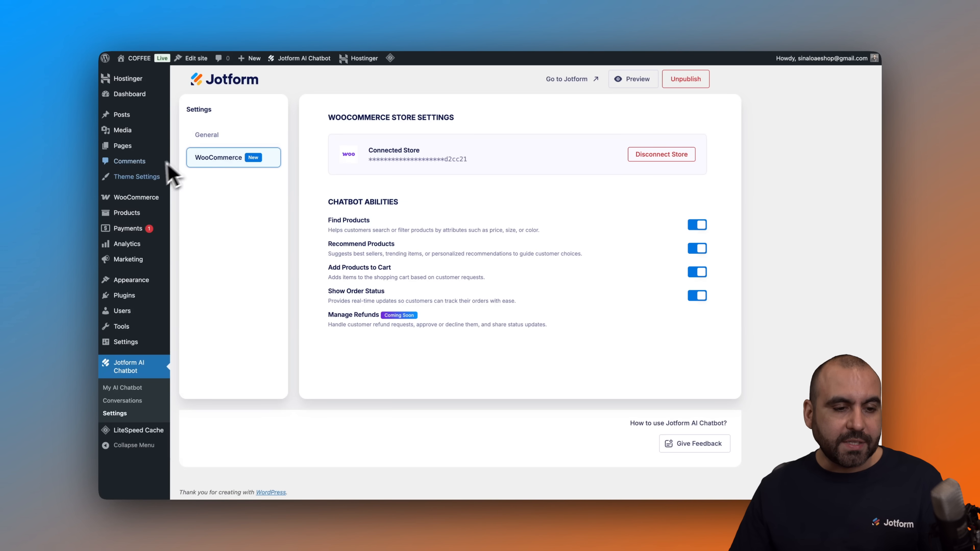
pyautogui.moveTo(125, 213)
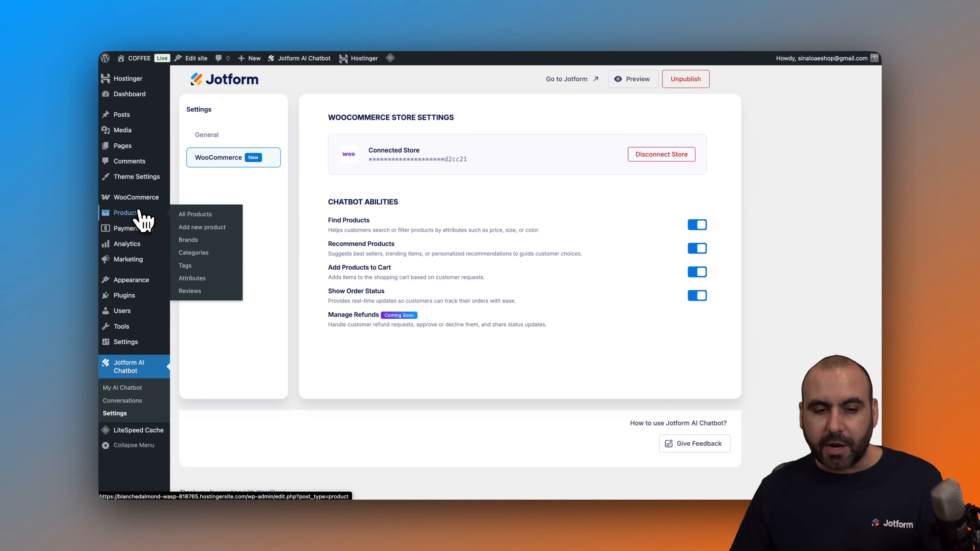
# Step: Show the WooCommerce All Products list with the four in-stock coffee products
pyautogui.click(195, 214)
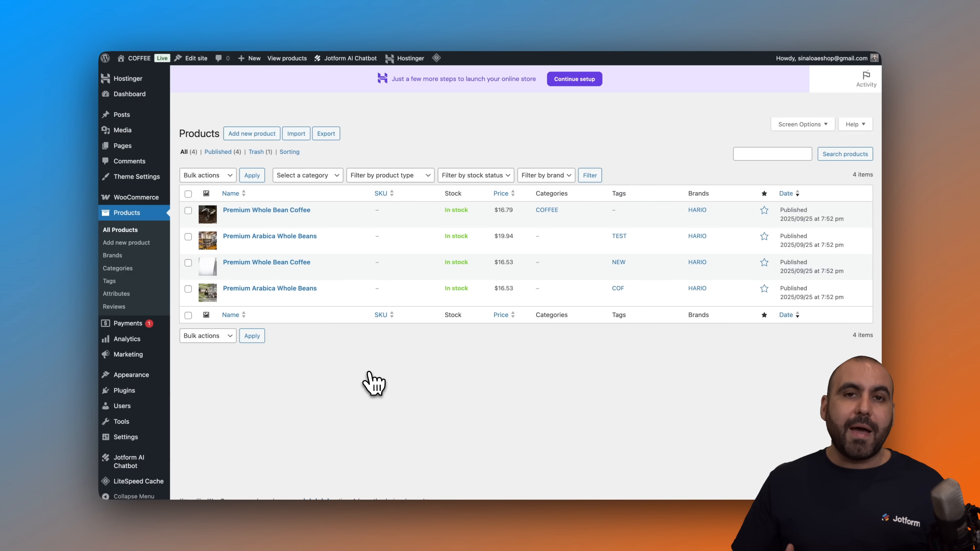